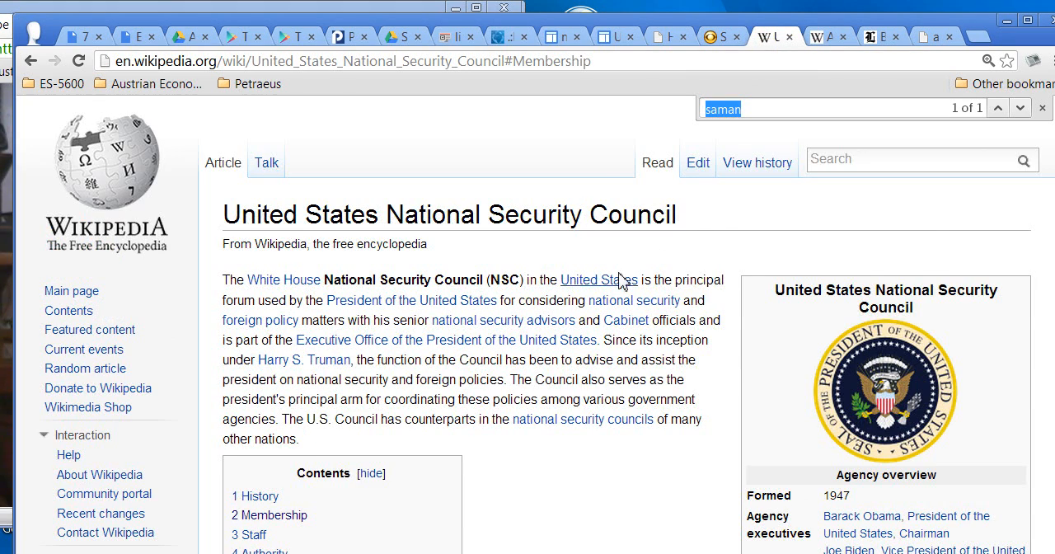
mouse_move(619, 273)
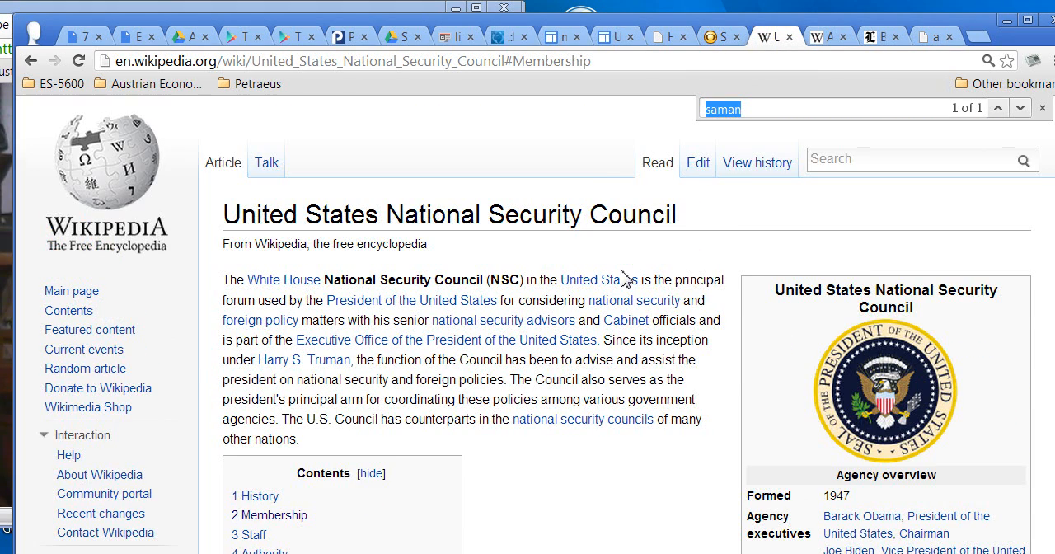
- Scroll the National Security Council article past the Membership table to the Samantha Power staff entry
scroll("down", 3)
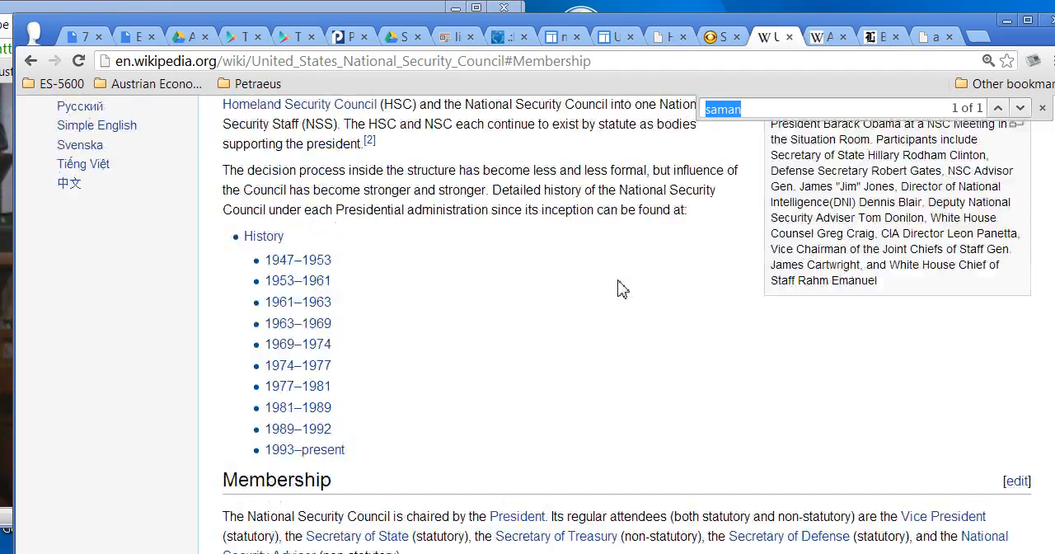
scroll("down", 3)
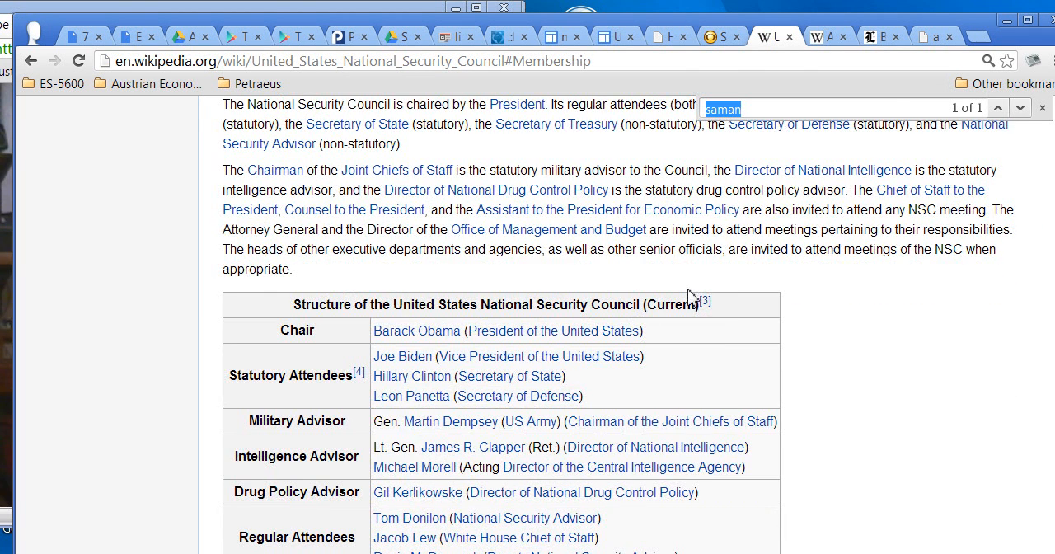
scroll("down", 3)
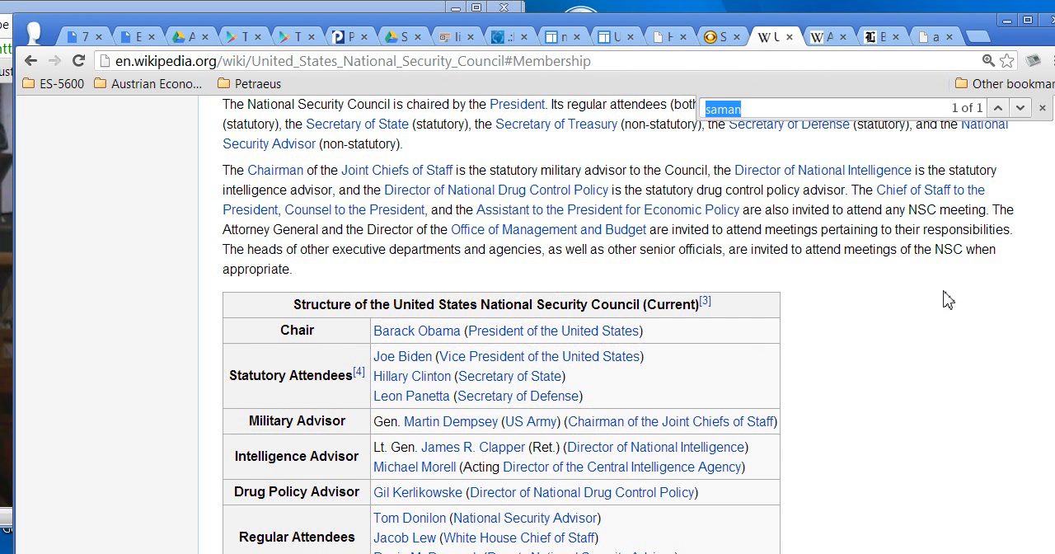
scroll("down", 3)
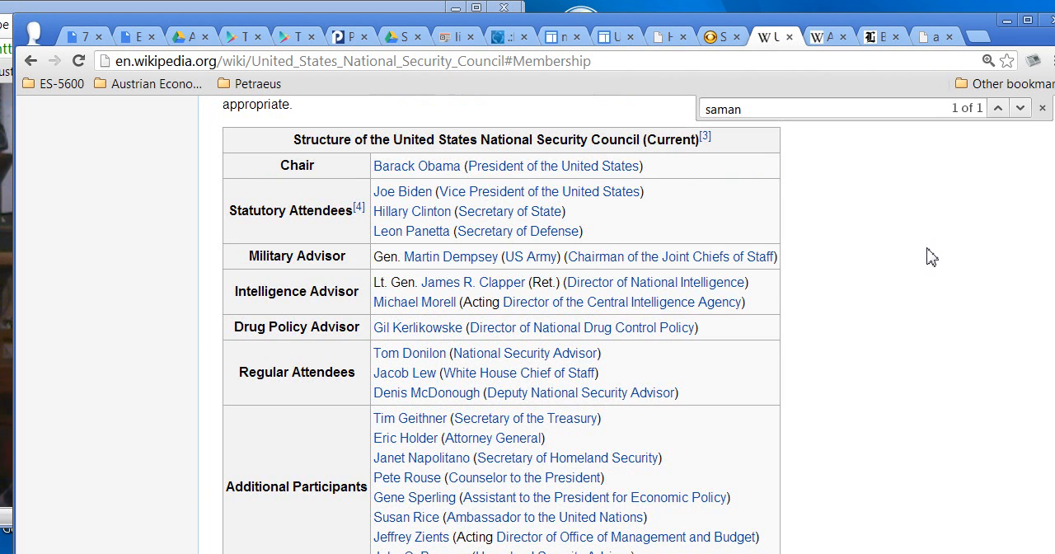
scroll("down", 3)
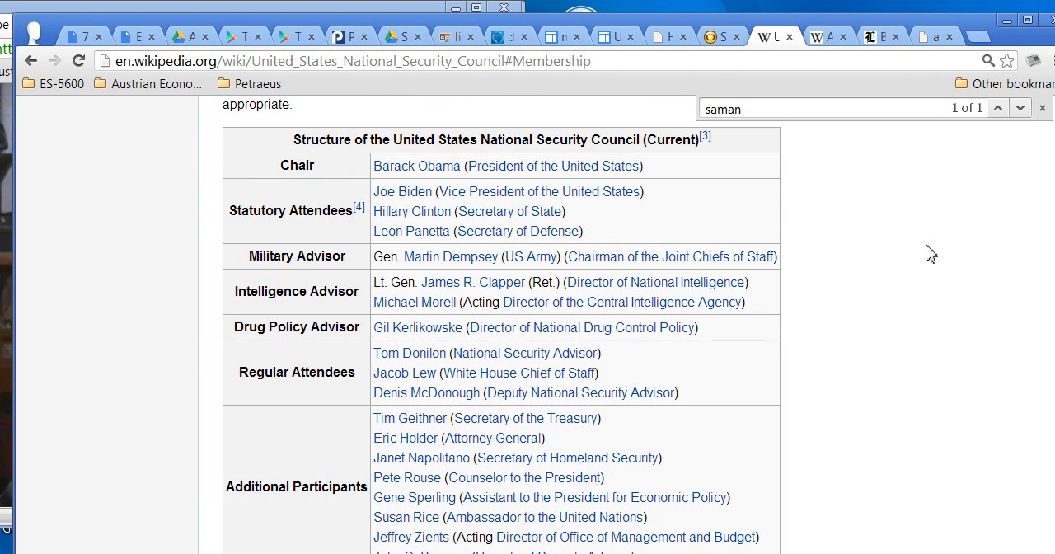
scroll("down", 3)
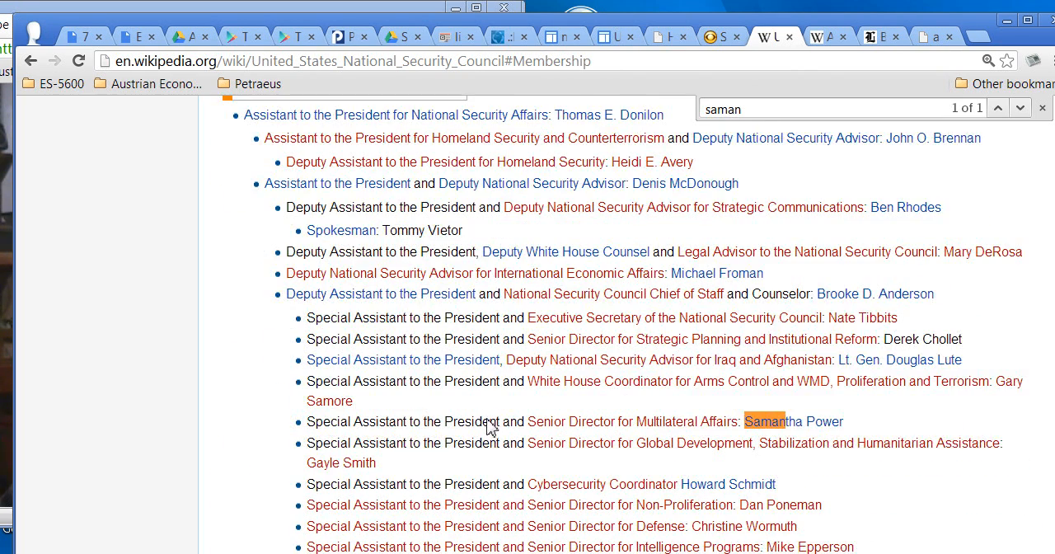
scroll("down", 3)
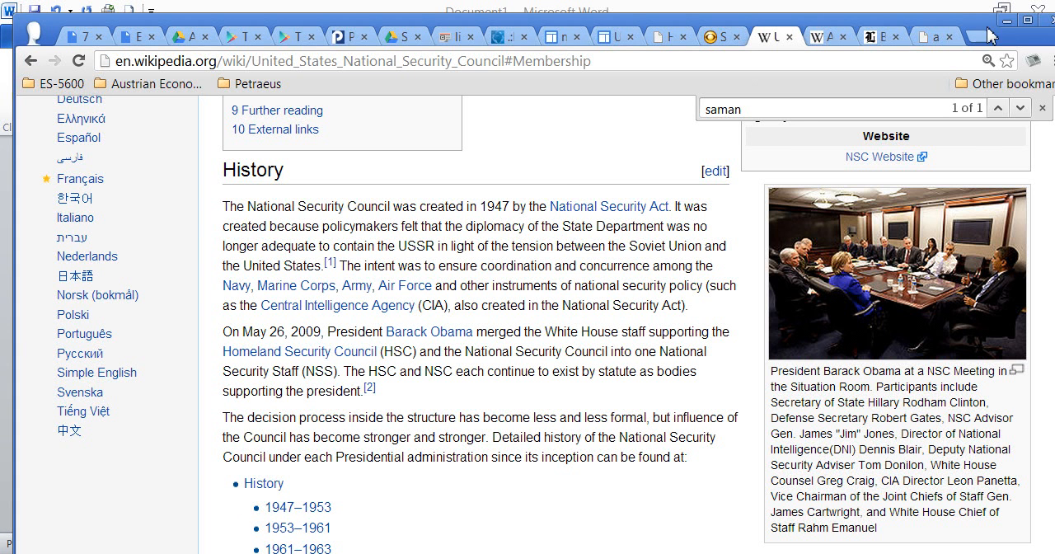
- Switch to the U.S. military interventions page and read its table down to the 1986 Libya air strikes
left_click(610, 37)
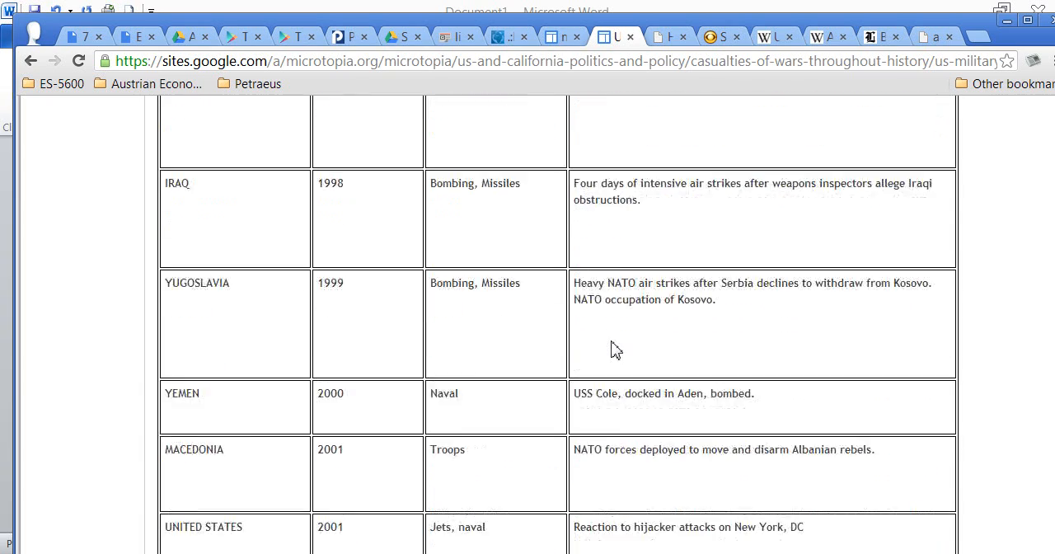
scroll("up", 3)
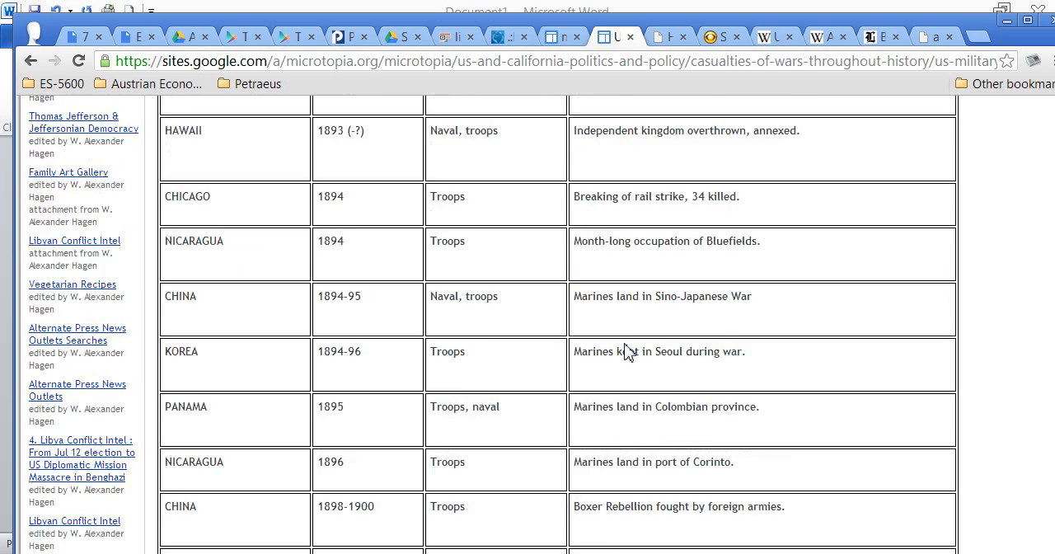
scroll("down", 3)
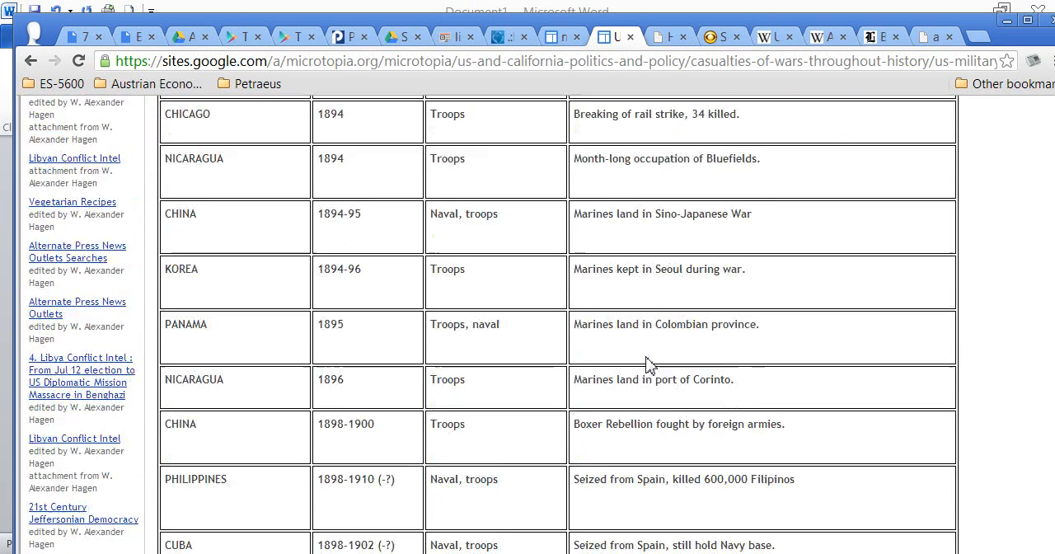
scroll("down", 3)
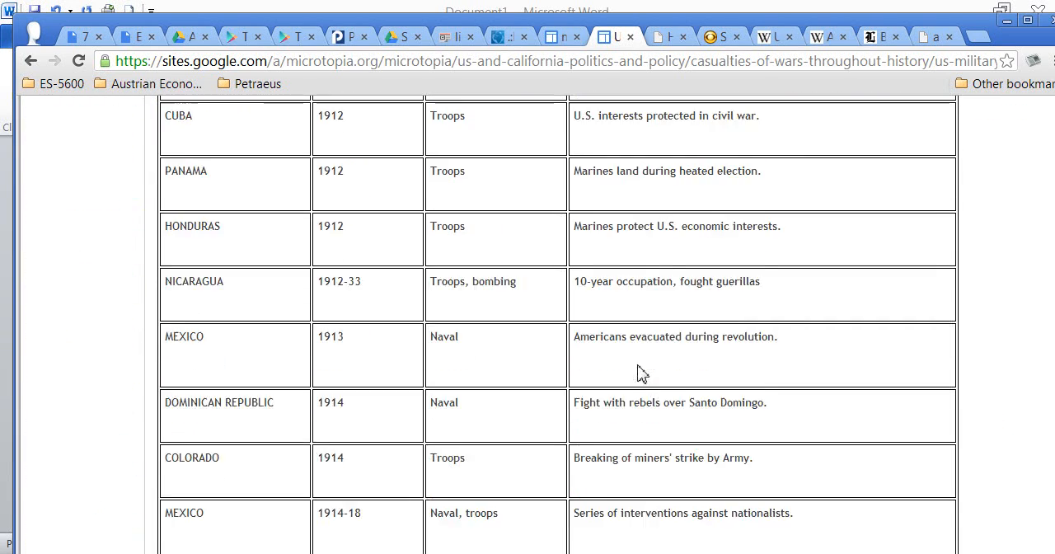
scroll("down", 3)
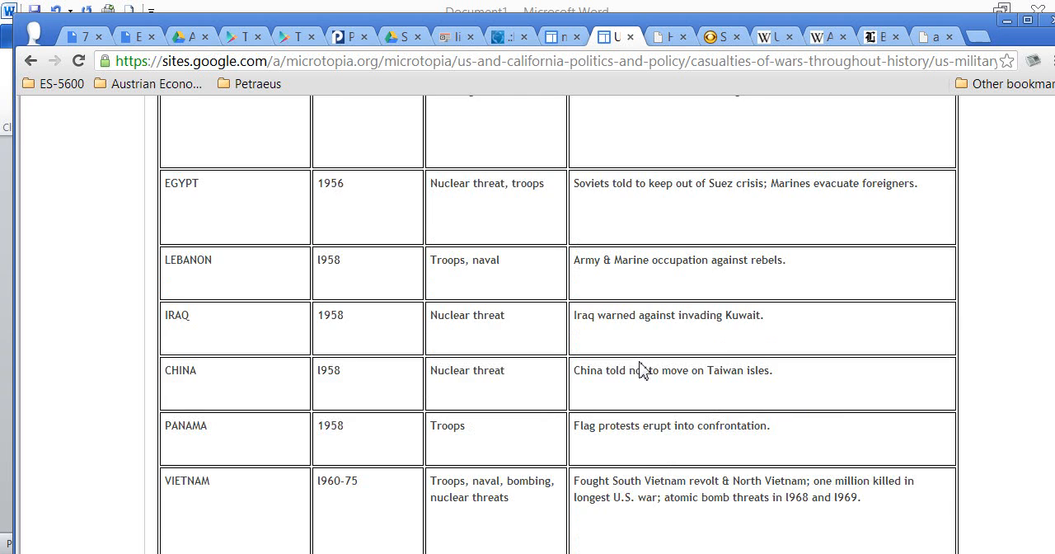
scroll("down", 3)
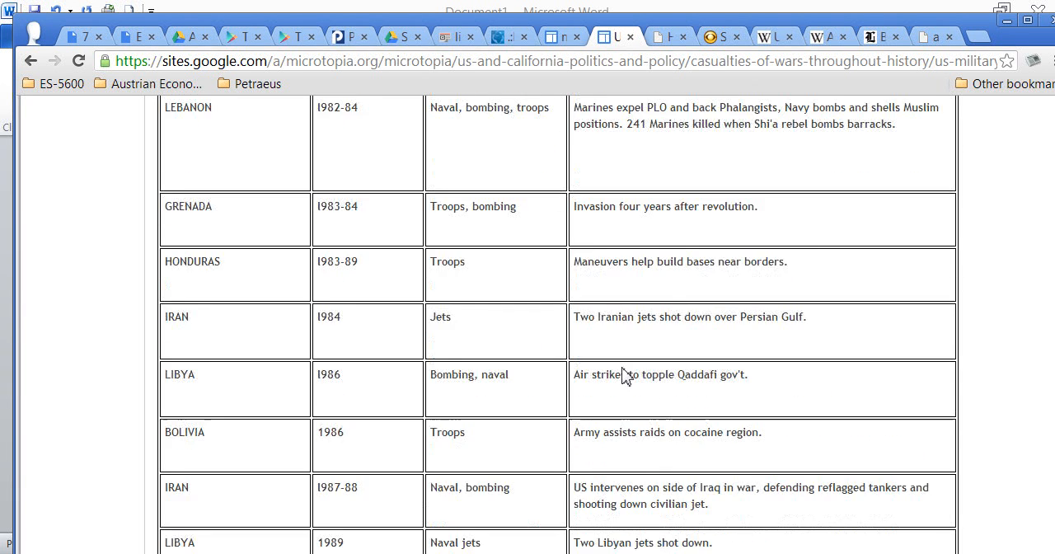
scroll("down", 3)
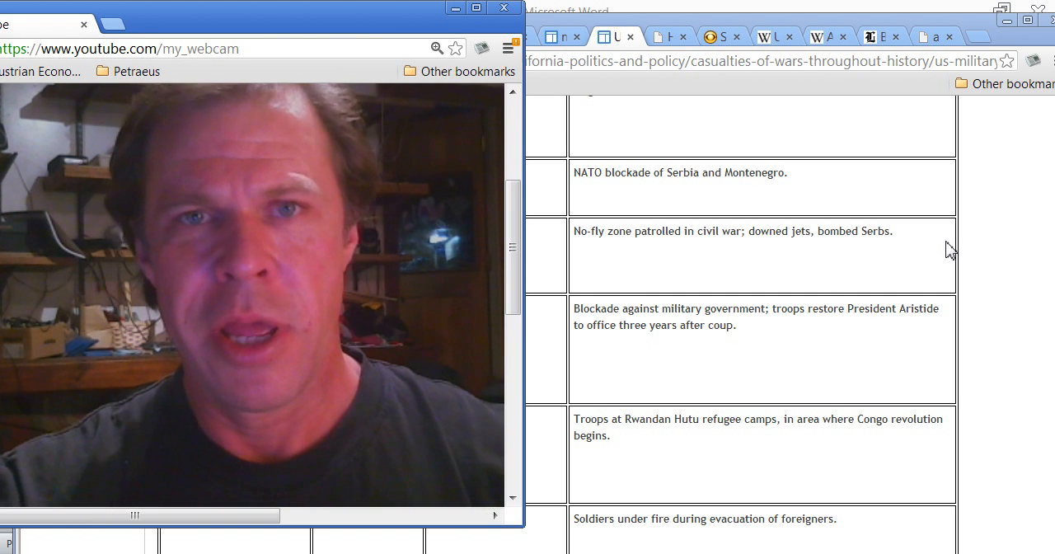
mouse_move(1019, 277)
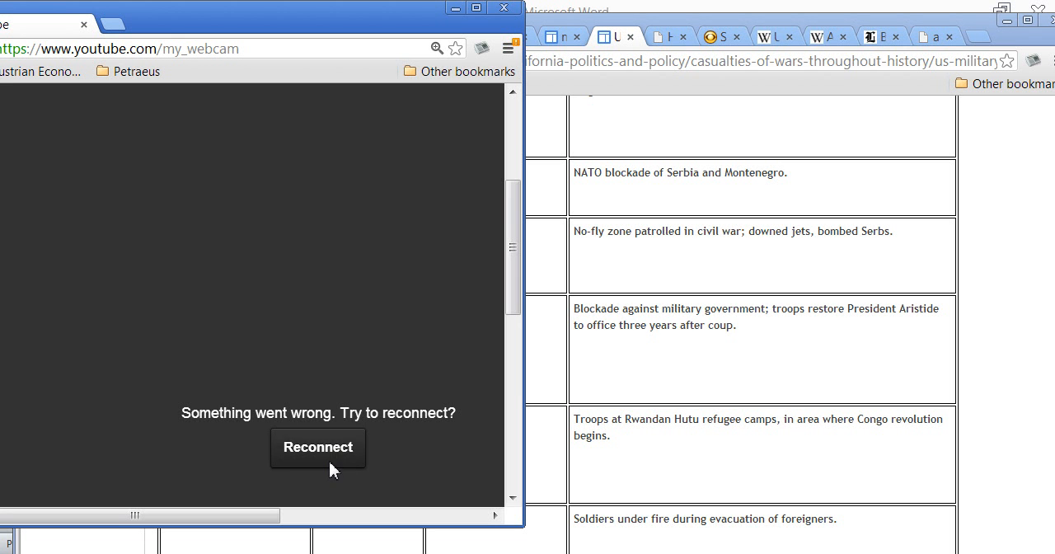
- Reconnect the failed YouTube webcam recording from the error message
left_click(317, 447)
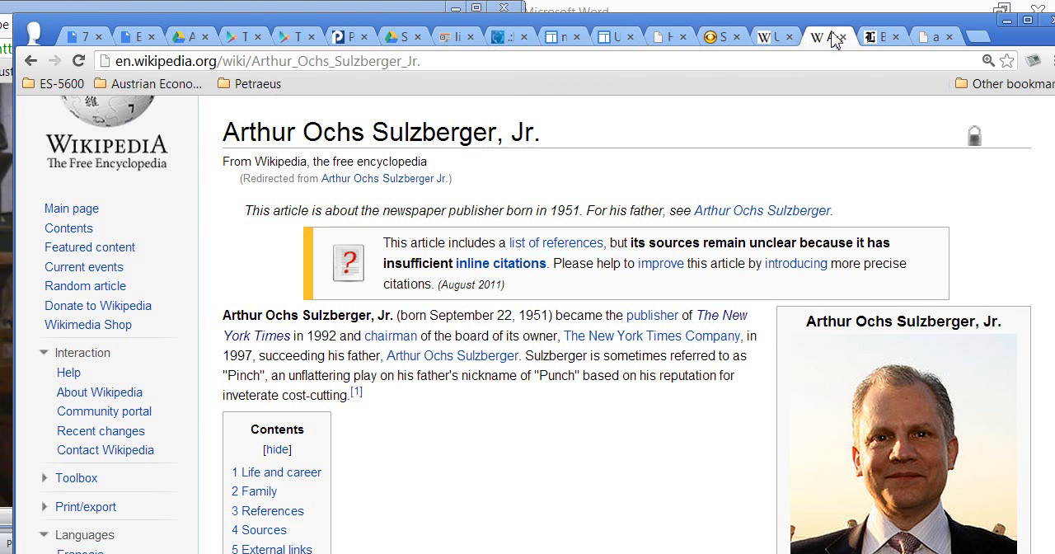
scroll("down", 3)
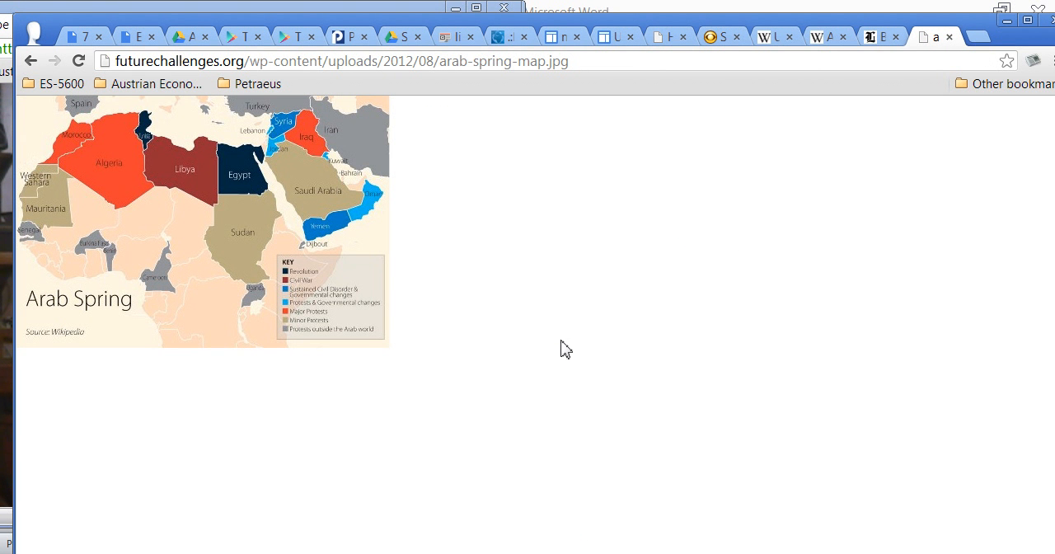
mouse_move(213, 241)
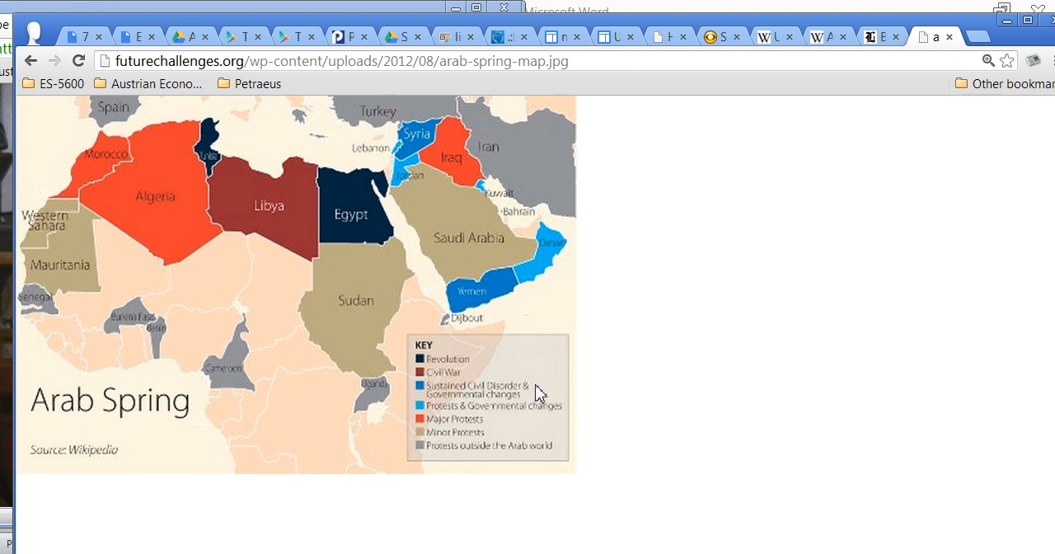
mouse_move(218, 196)
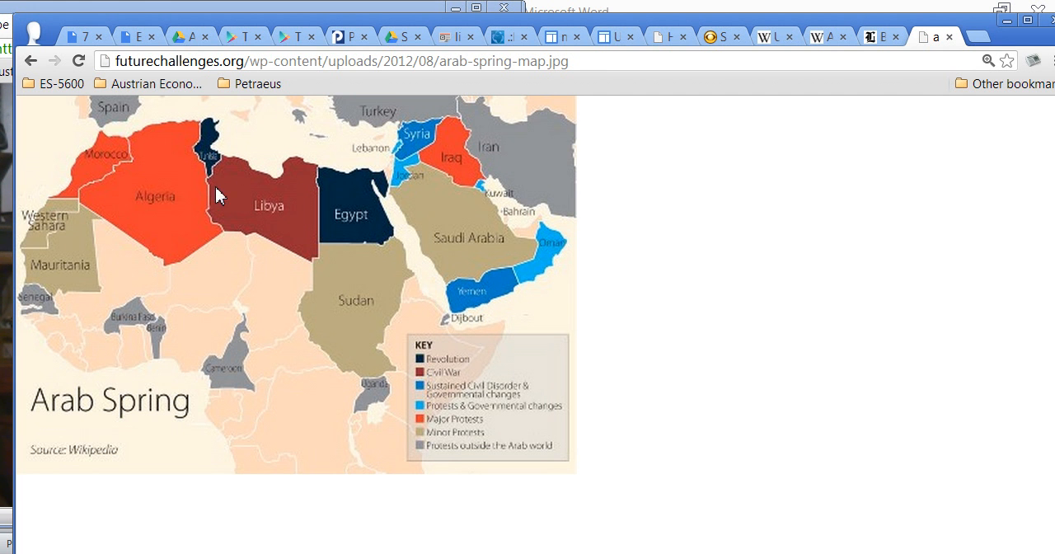
mouse_move(406, 230)
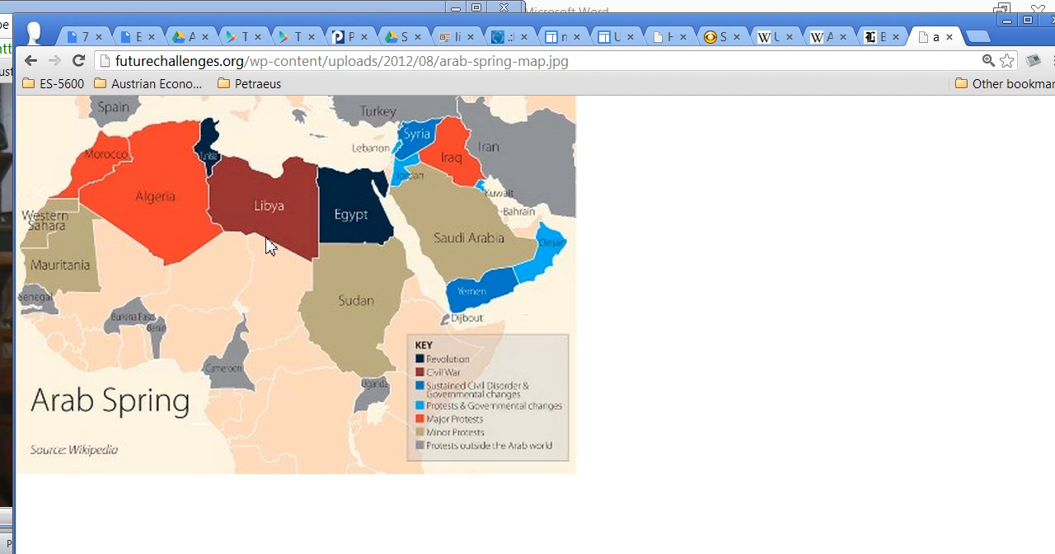
mouse_move(263, 192)
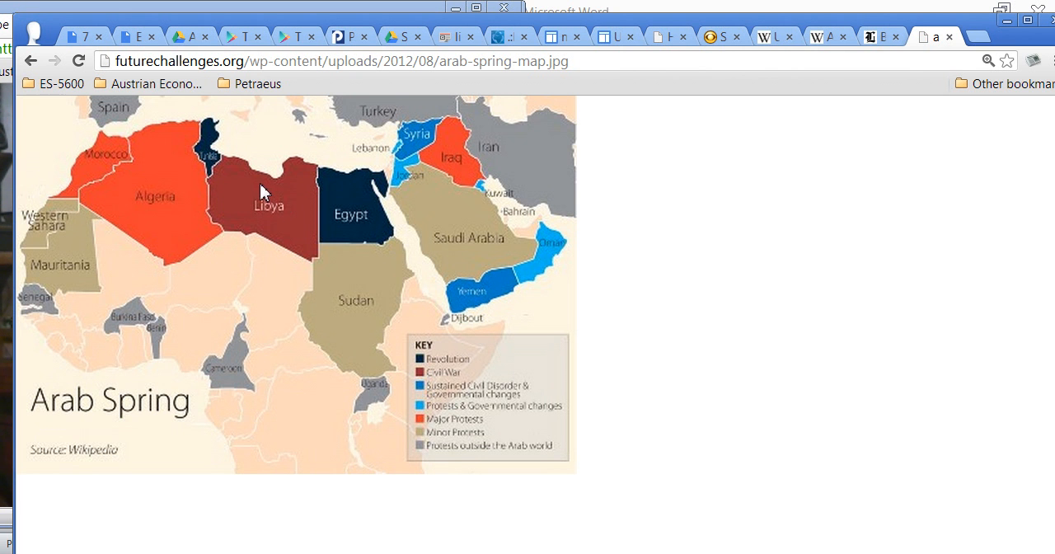
mouse_move(305, 226)
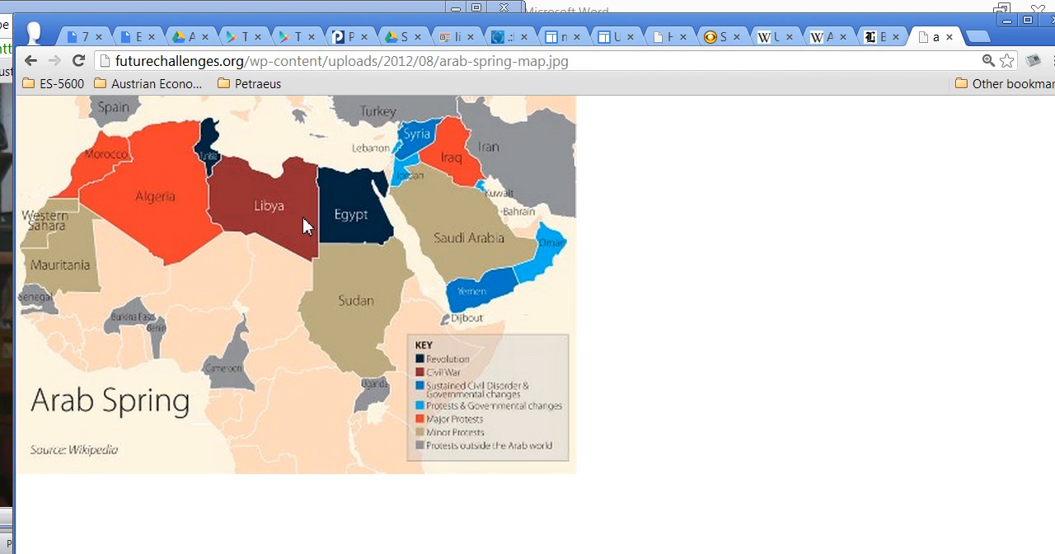
mouse_move(290, 208)
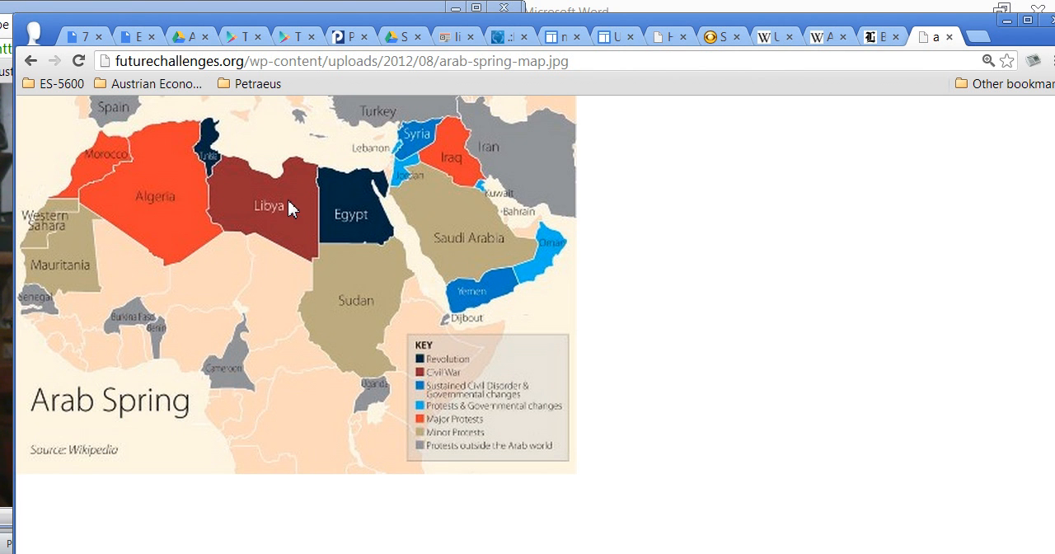
mouse_move(390, 196)
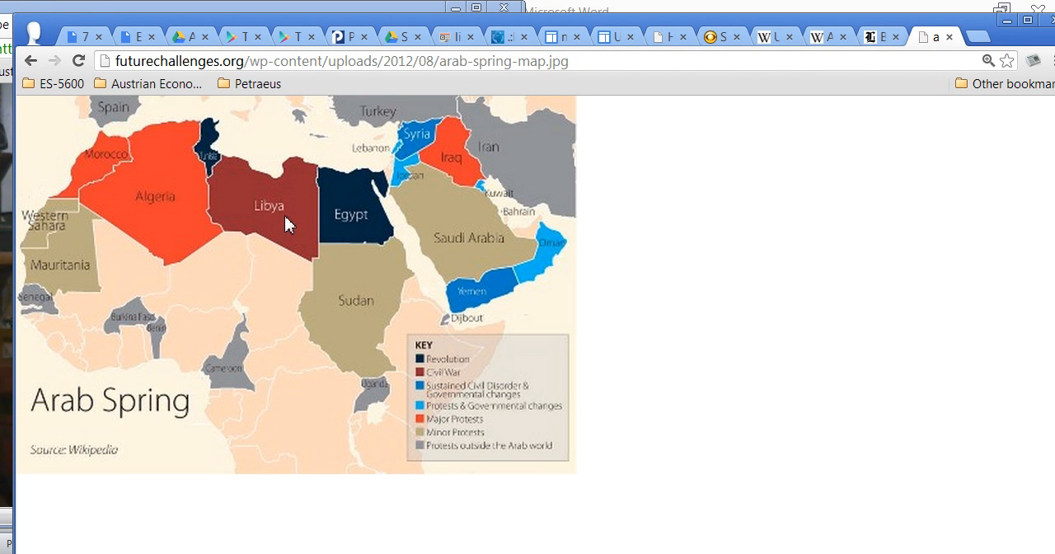
mouse_move(322, 216)
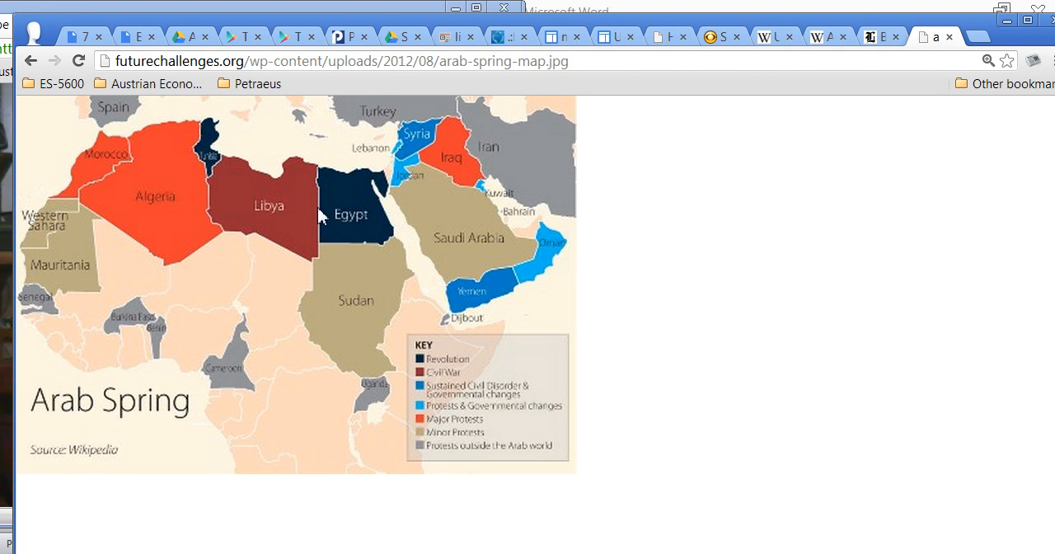
mouse_move(261, 228)
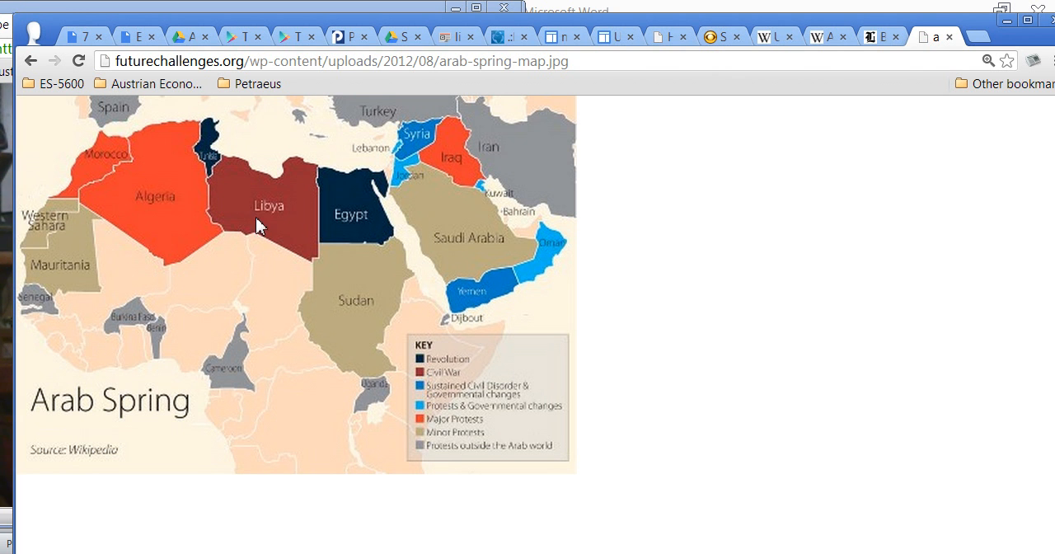
mouse_move(264, 192)
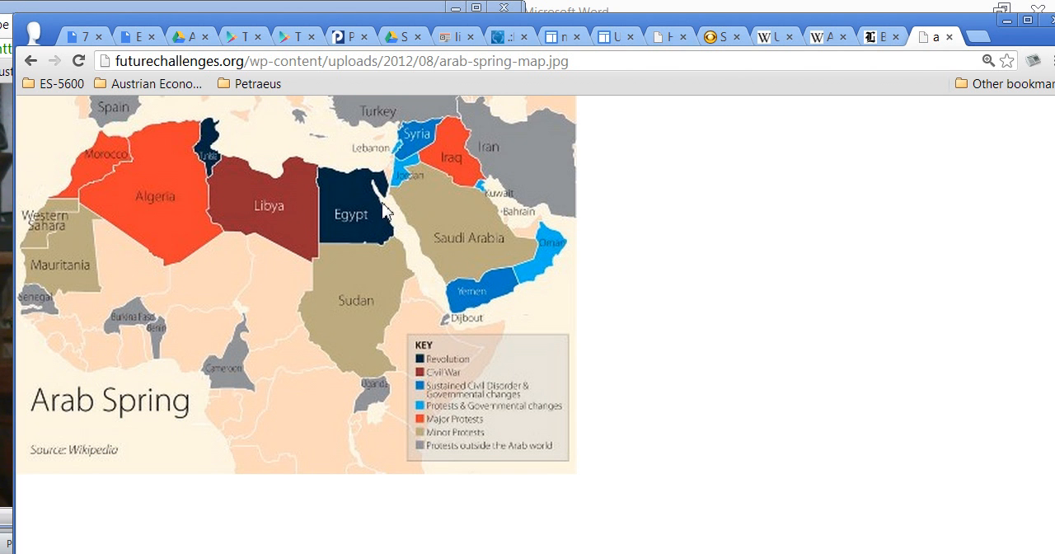
mouse_move(679, 429)
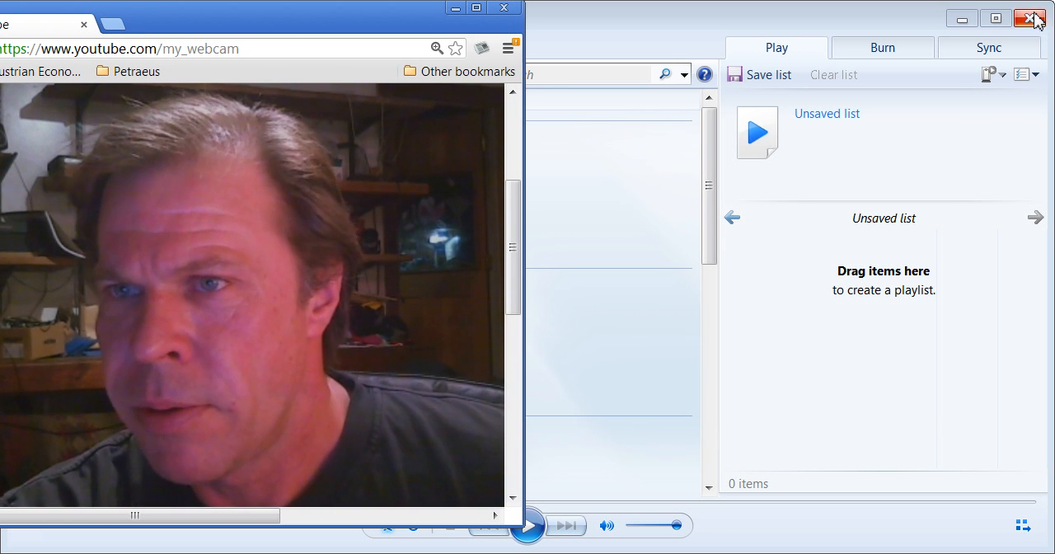
- Restore the main Chrome window and show the Google News 'libya' stories on the Benghazi attack and Petraeus
left_click(1029, 18)
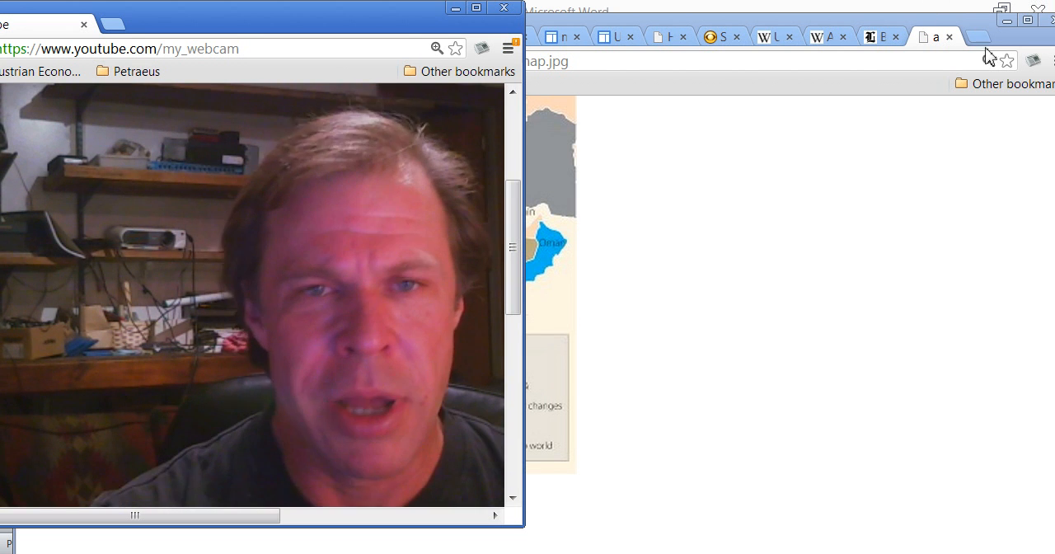
left_click(772, 36)
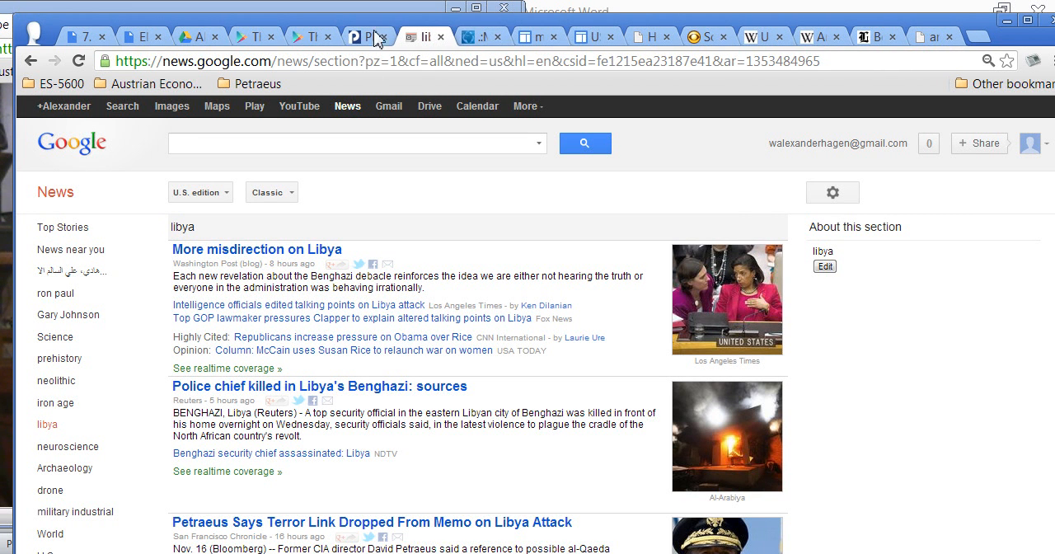
- Switch to the middle-east-online.com tab showing 'The Trouble With Libya's Revolutionaries'
left_click(363, 36)
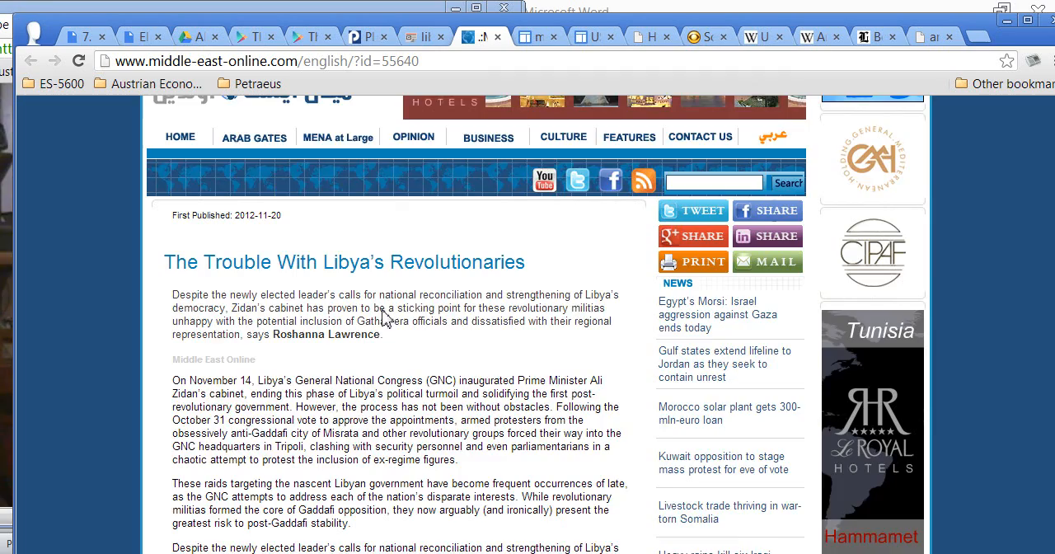
scroll("down", 3)
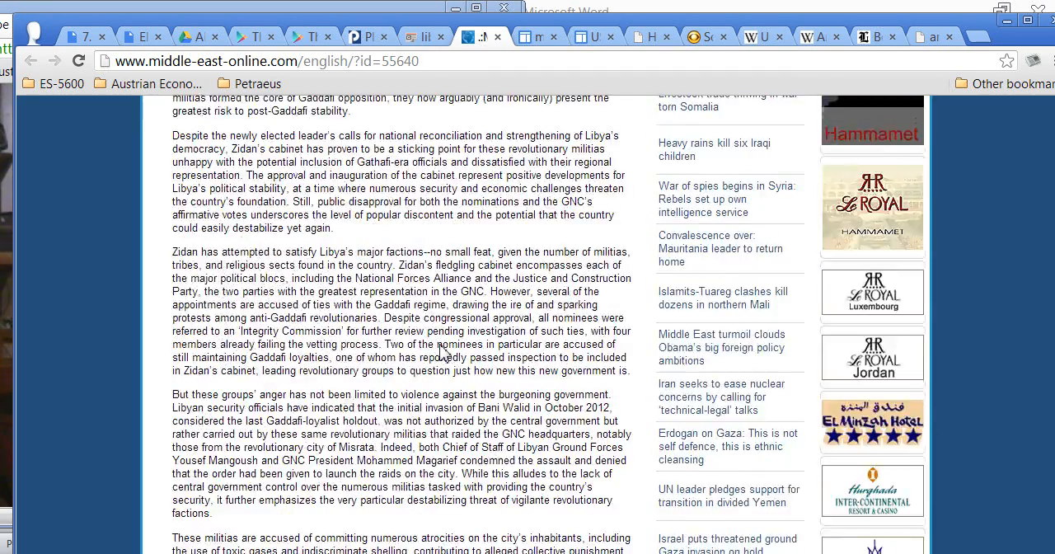
scroll("down", 3)
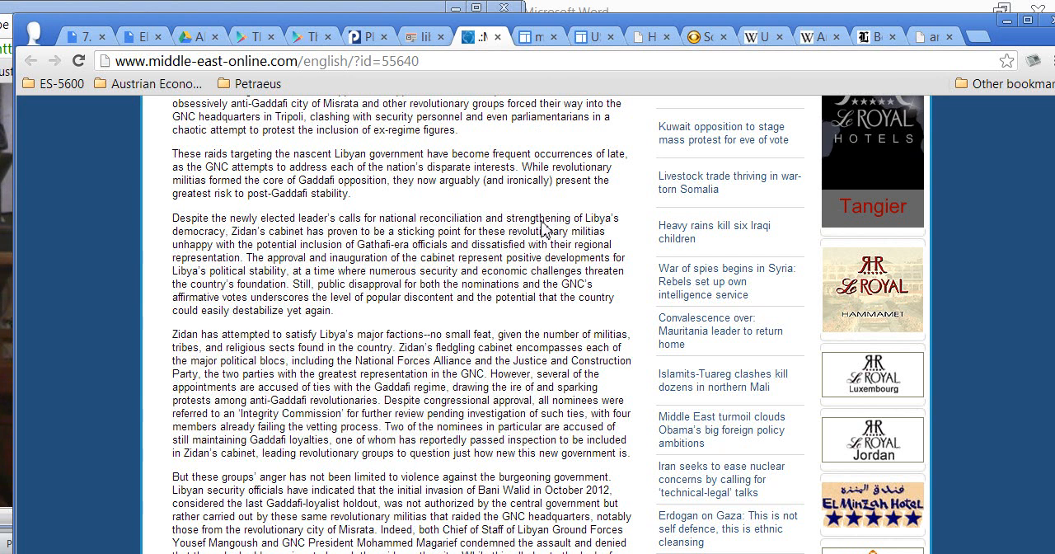
mouse_move(701, 79)
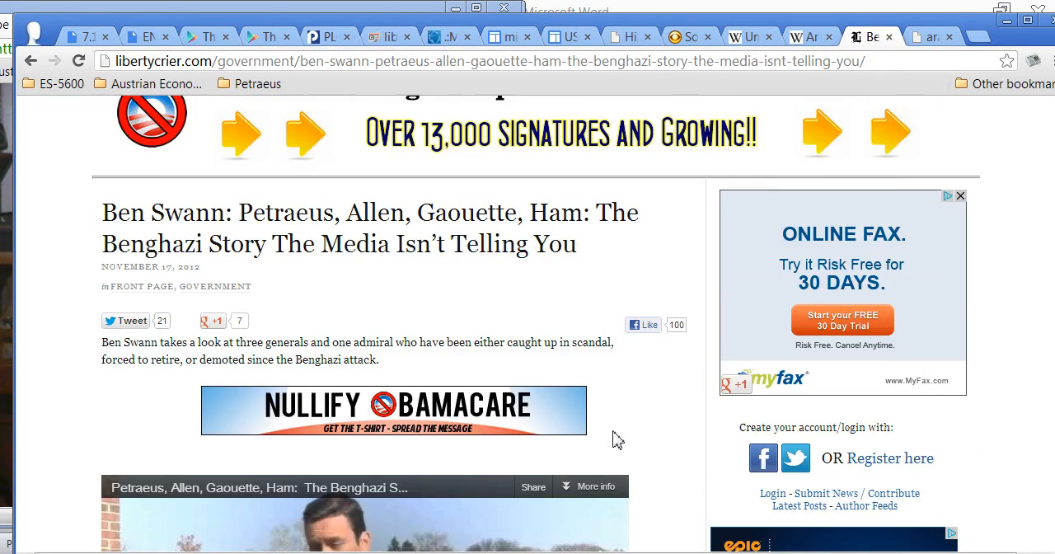
scroll("down", 3)
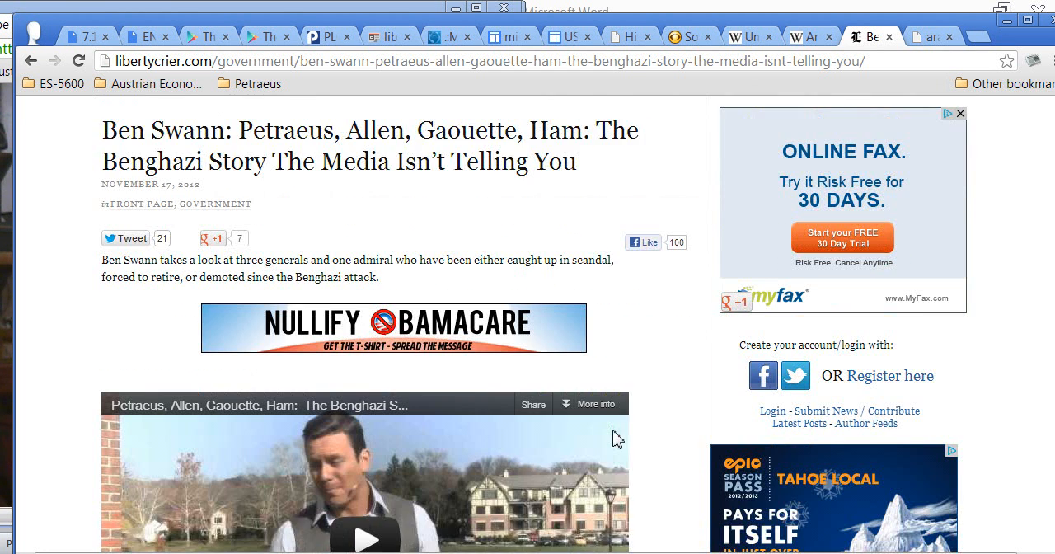
scroll("down", 3)
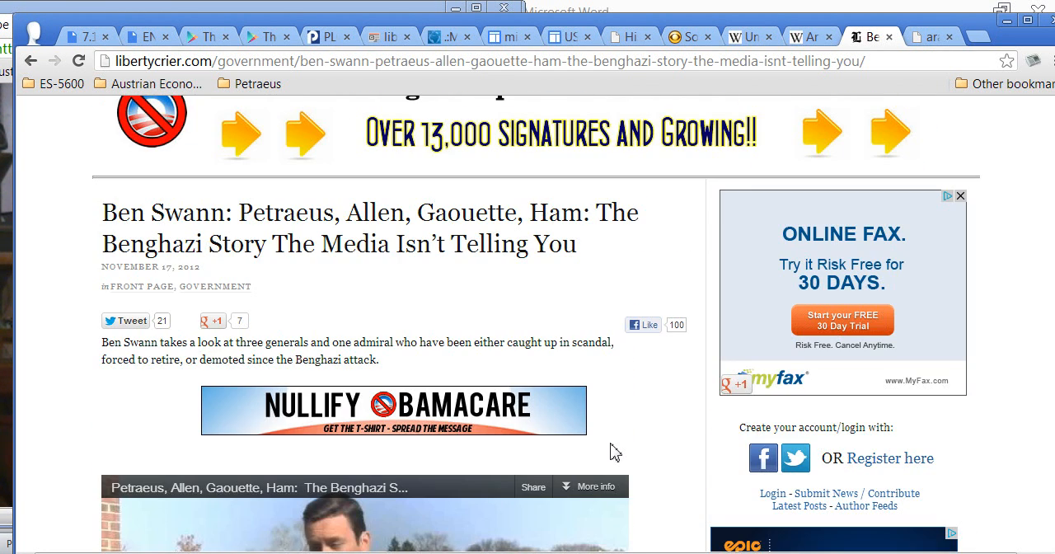
mouse_move(162, 533)
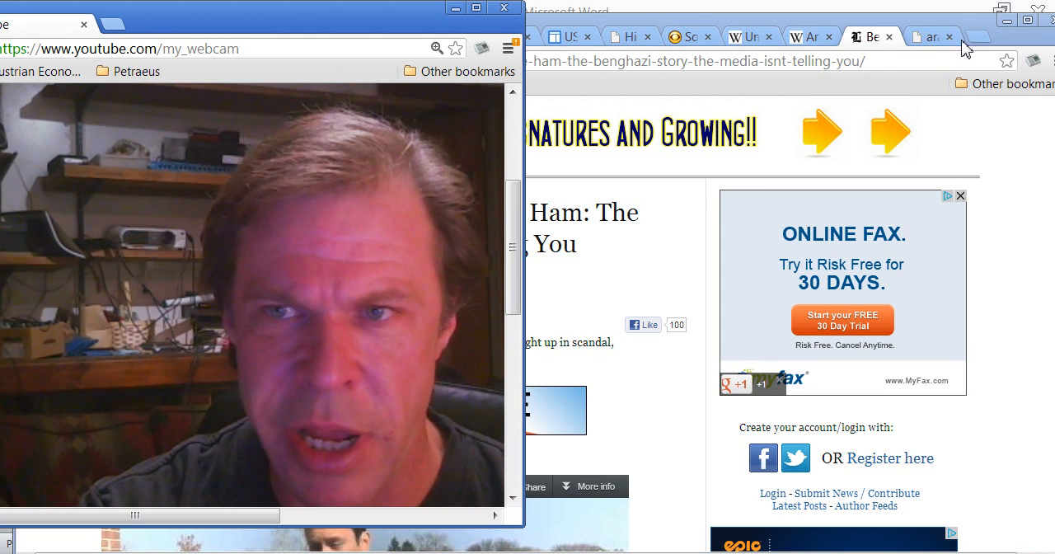
- Switch to the futurechallenges.org arab-spring-map.jpg tab with its protest-outcome key
left_click(930, 36)
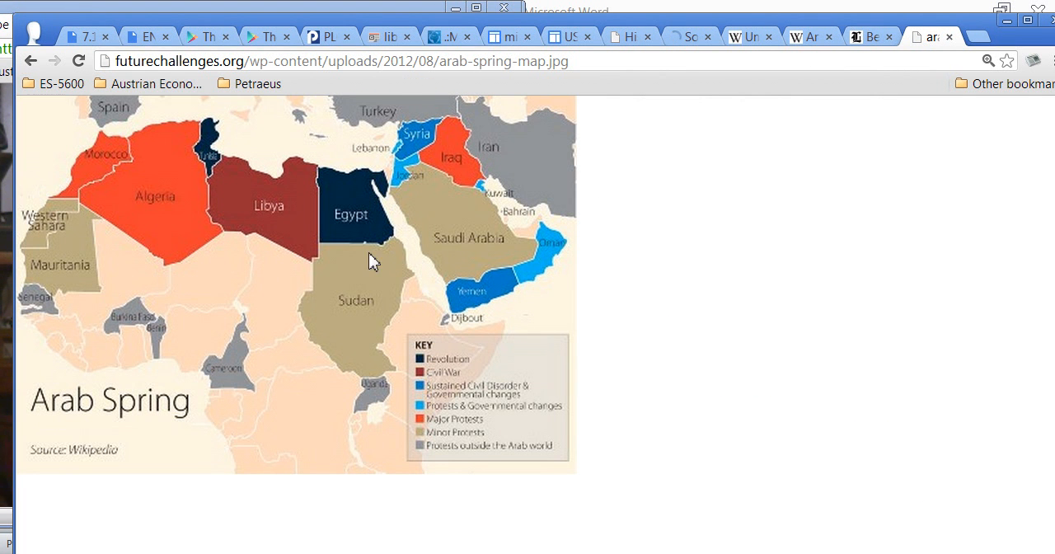
mouse_move(501, 244)
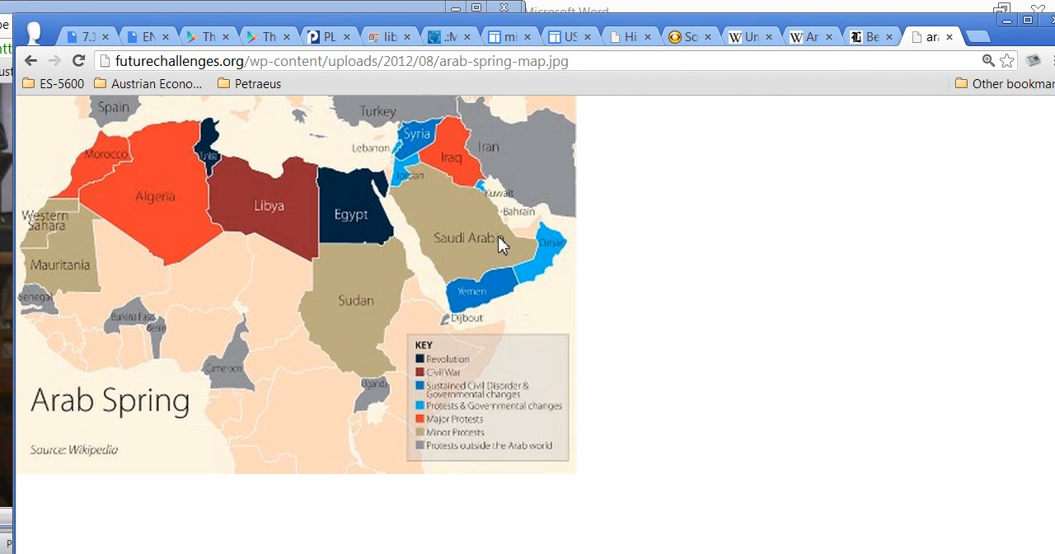
mouse_move(531, 239)
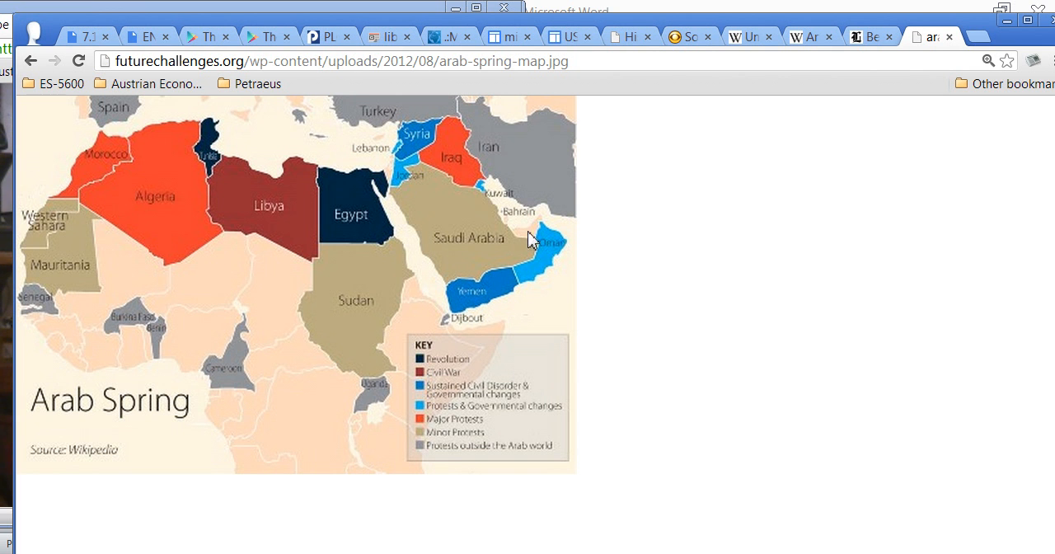
mouse_move(503, 224)
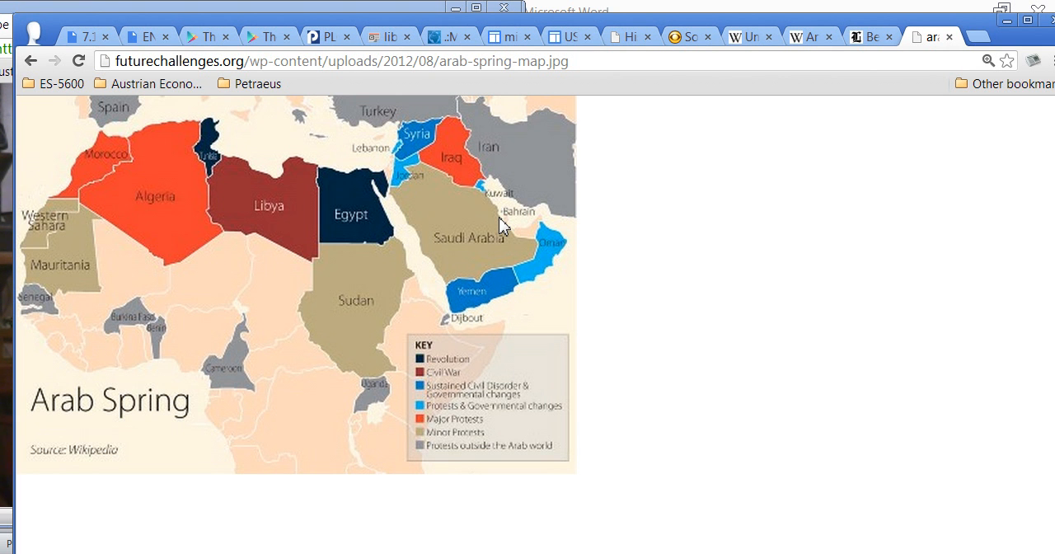
mouse_move(514, 234)
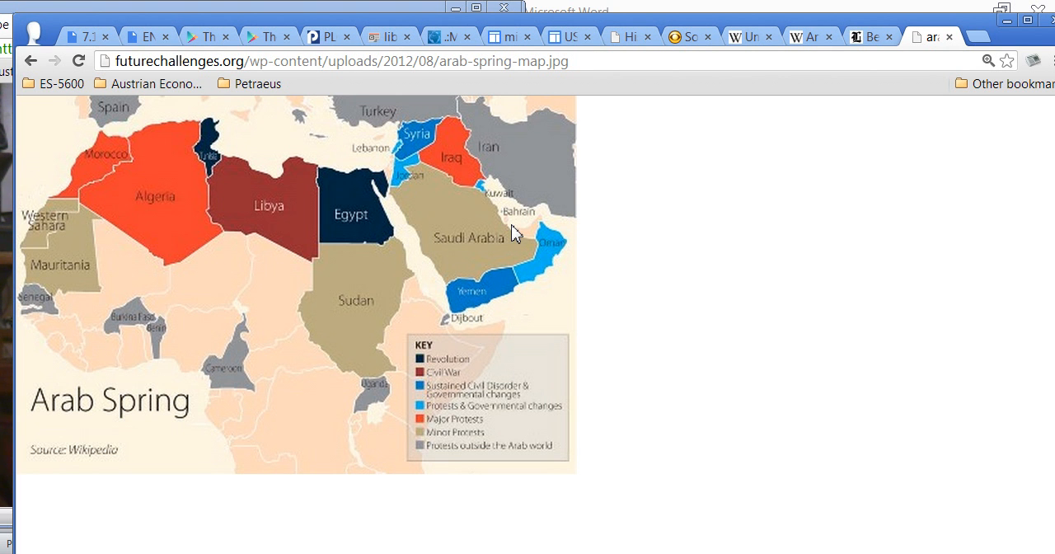
mouse_move(511, 221)
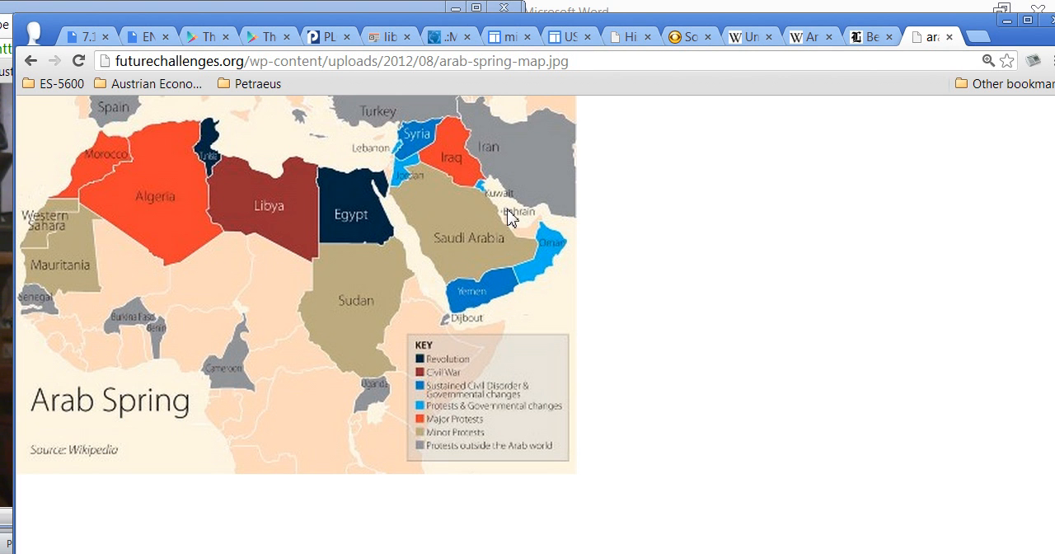
mouse_move(444, 241)
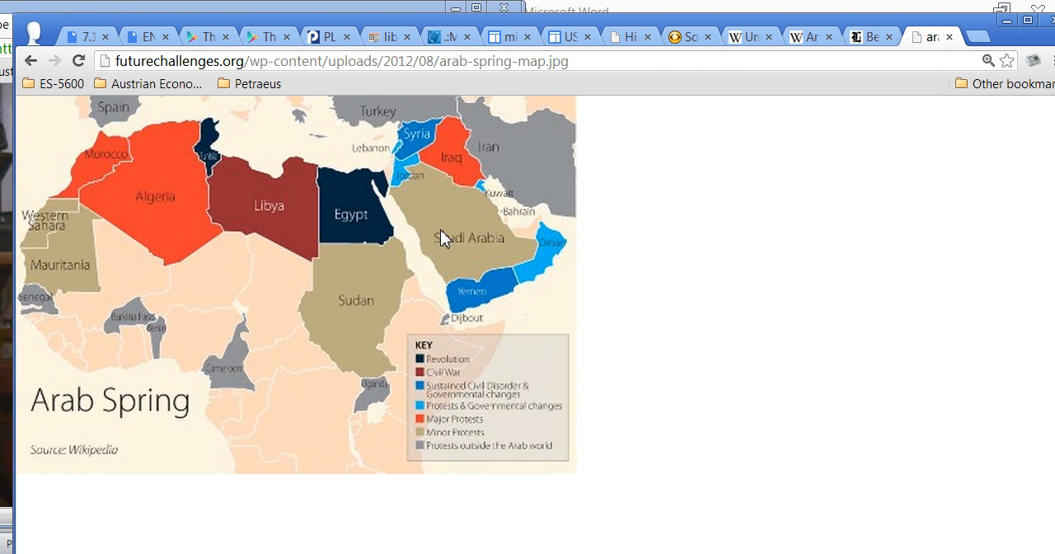
mouse_move(356, 131)
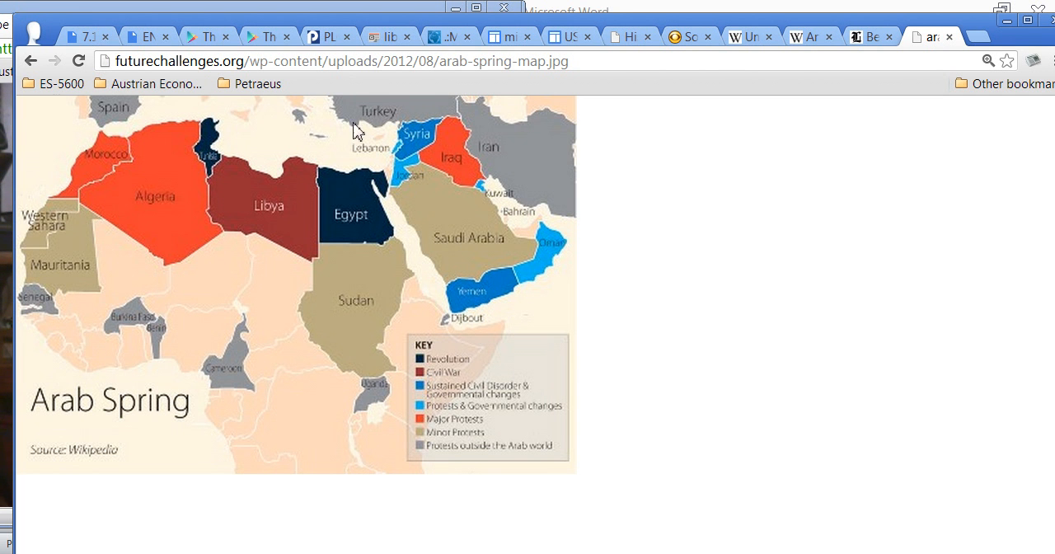
mouse_move(437, 92)
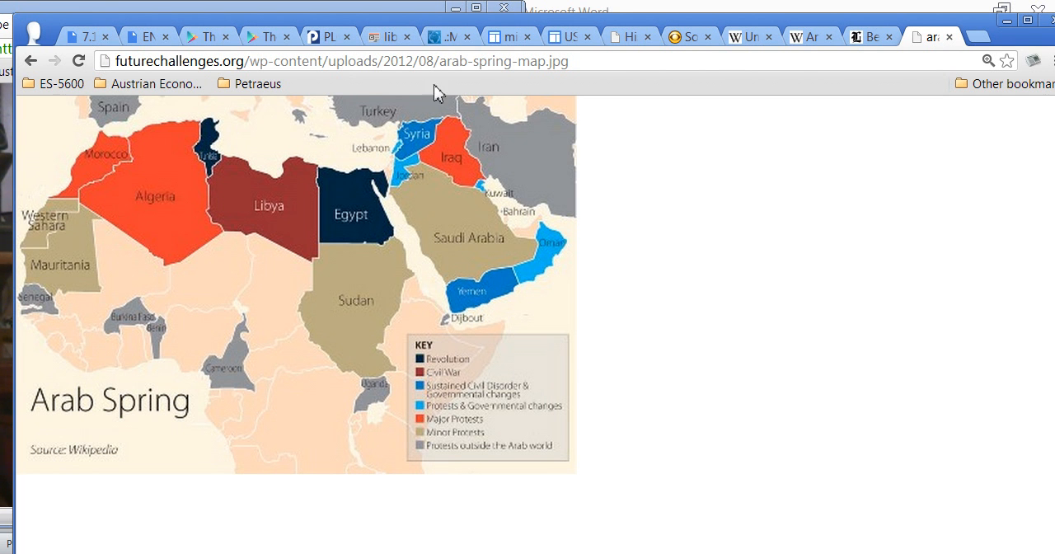
mouse_move(536, 206)
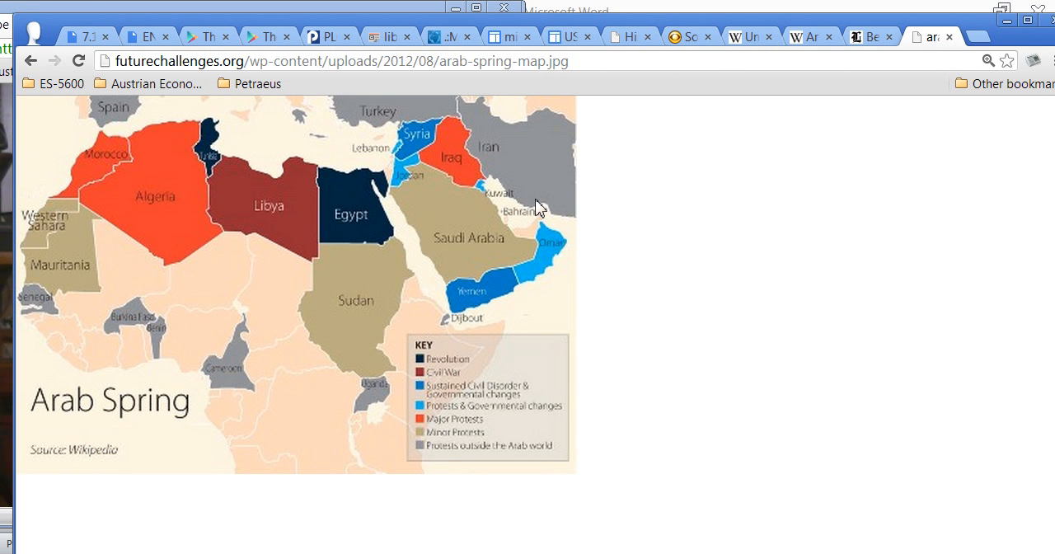
mouse_move(877, 46)
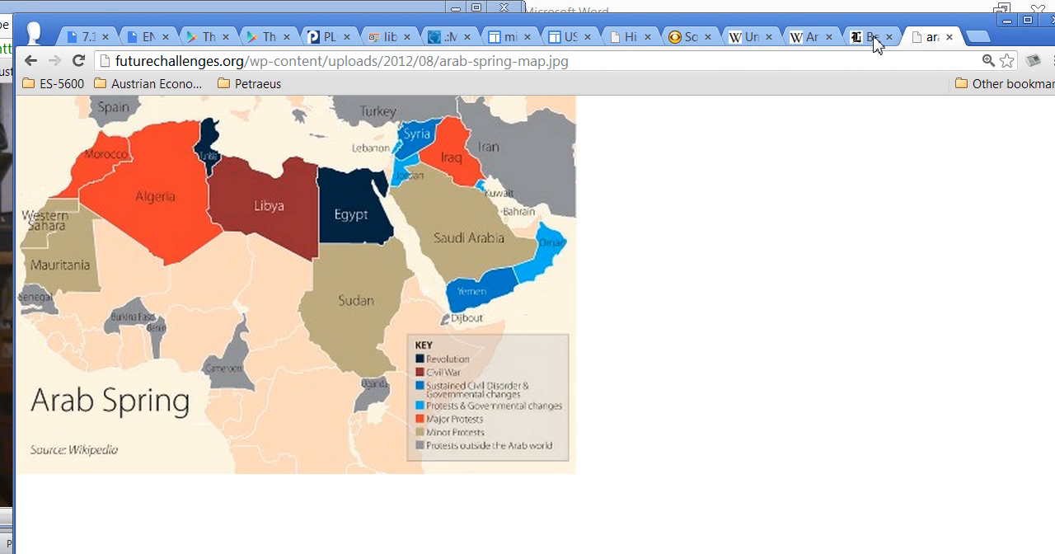
mouse_move(878, 175)
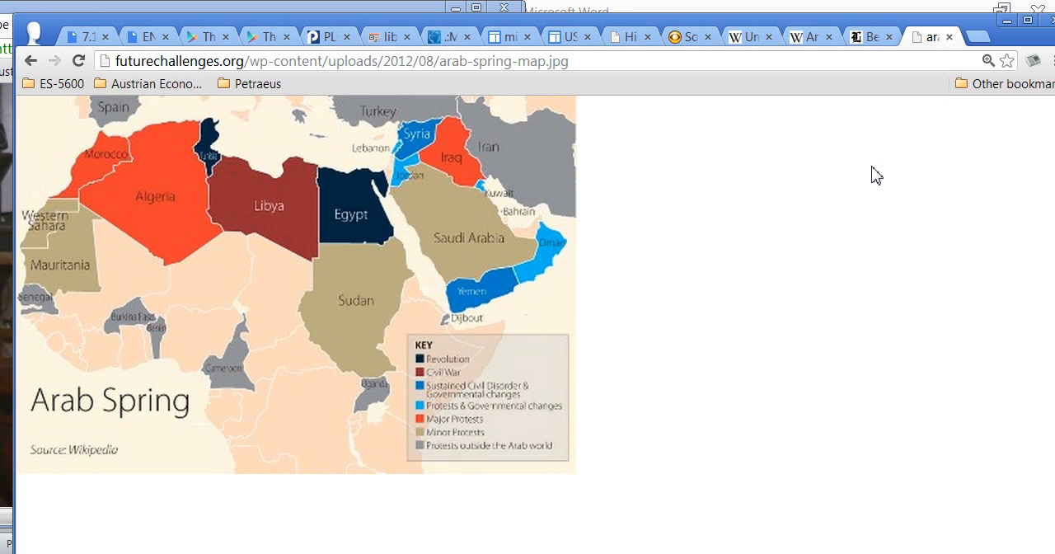
mouse_move(308, 135)
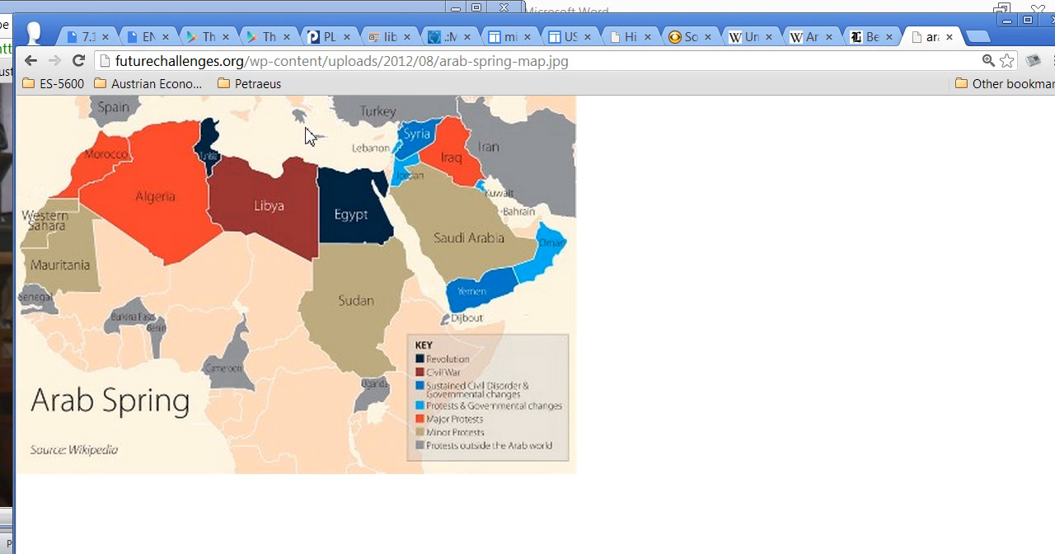
mouse_move(233, 542)
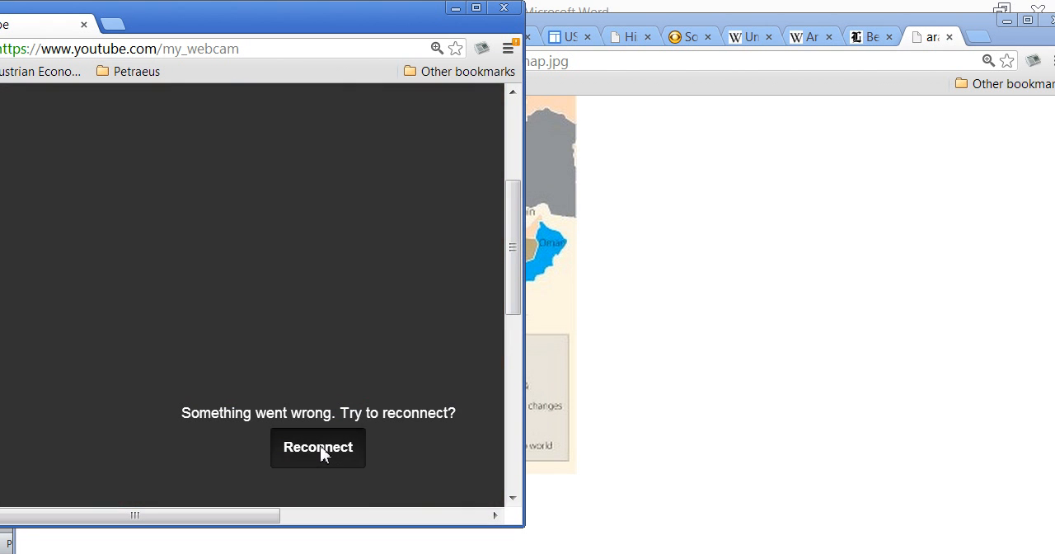
mouse_move(404, 482)
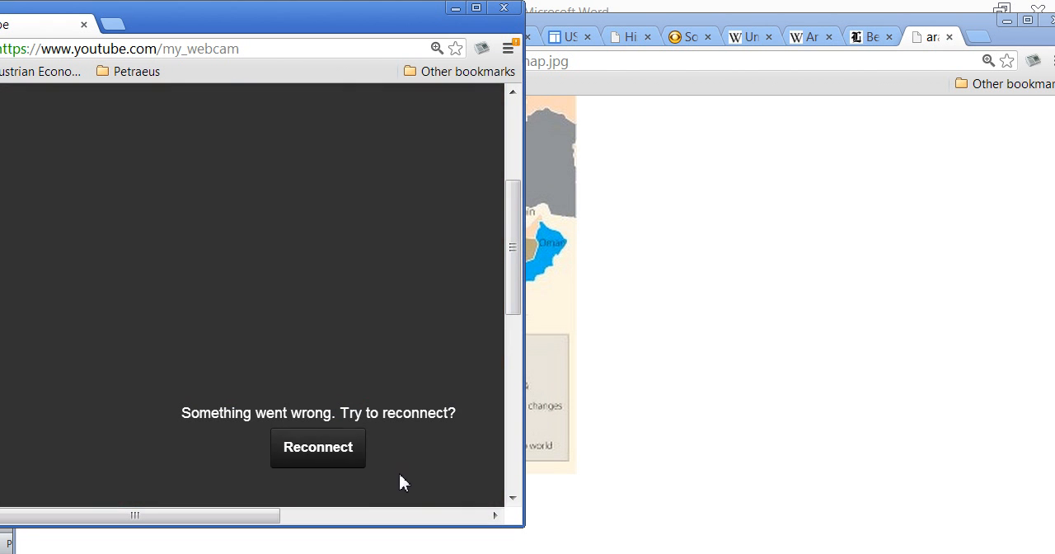
- Reconnect the YouTube webcam stream from the 'Something went wrong' message so the live feed returns
left_click(317, 447)
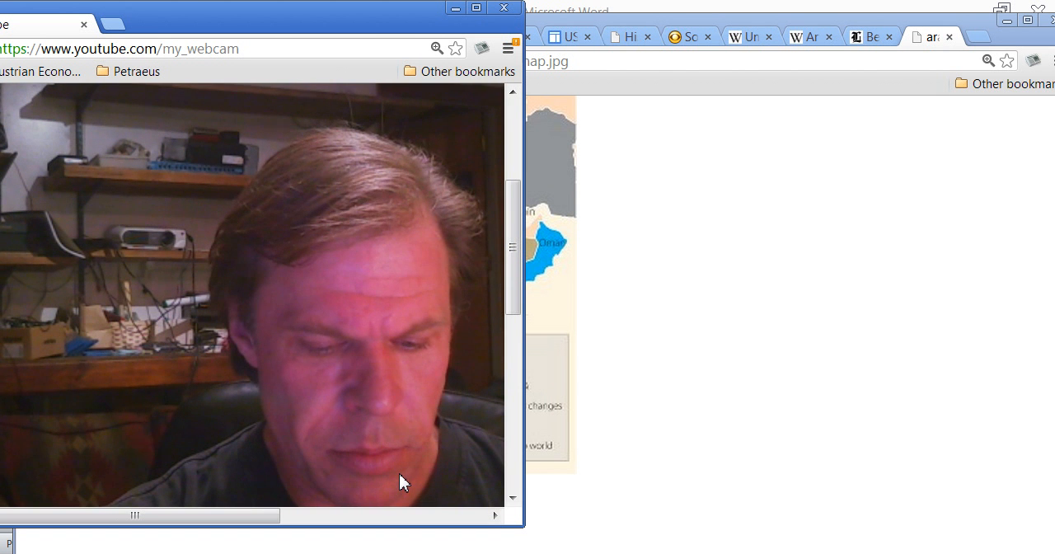